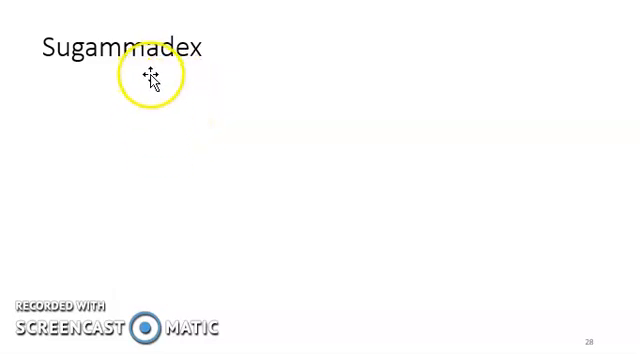
pyautogui.moveTo(177, 102)
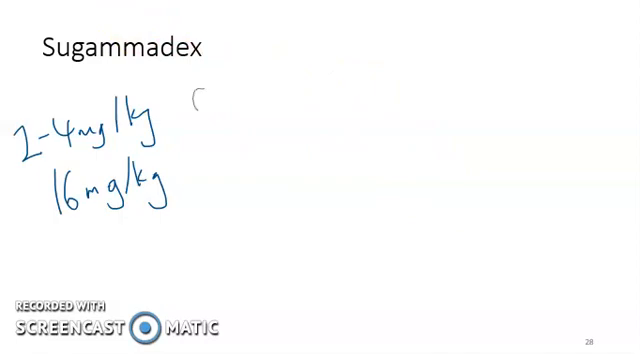
pyautogui.write('-CVD -elderly')
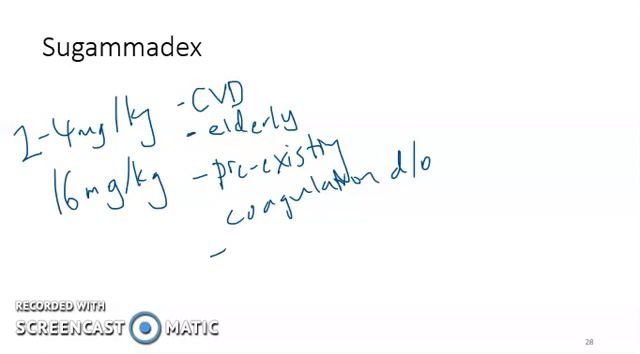
pyautogui.write('wait 24h')
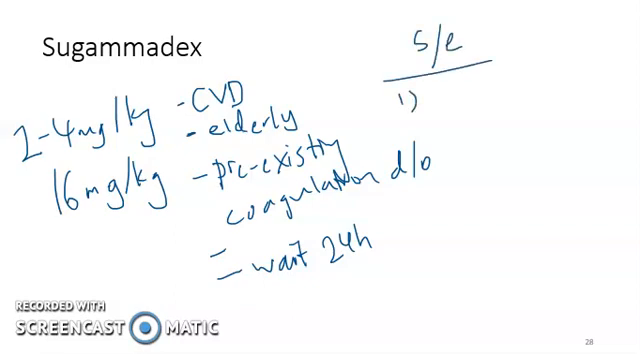
pyautogui.write('↓HR')
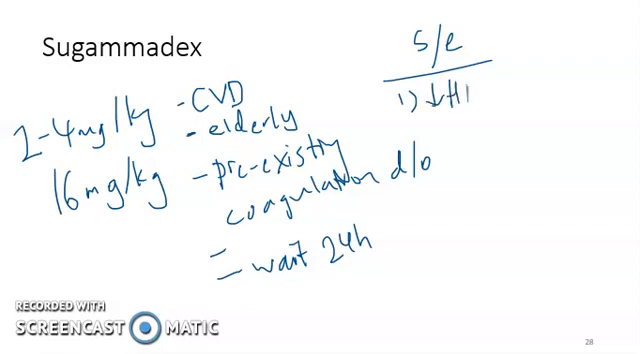
pyautogui.write('R')
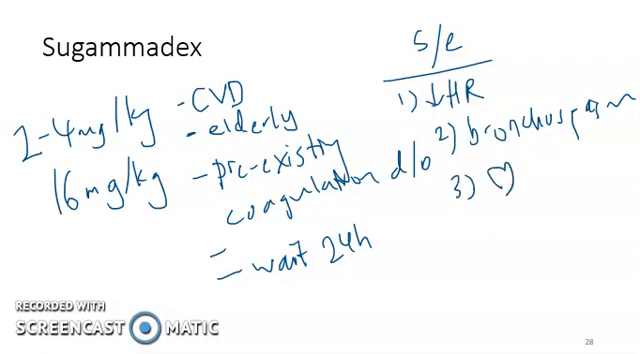
pyautogui.write('arrest')
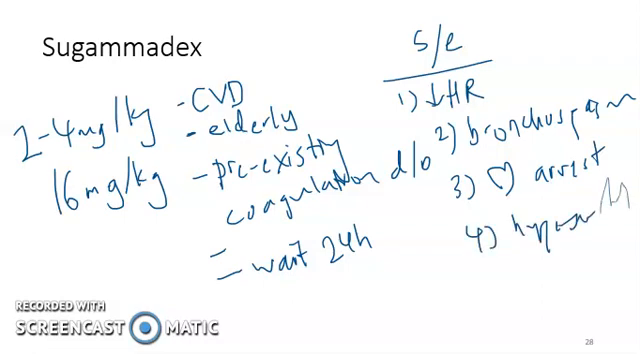
pyautogui.write('reaction')
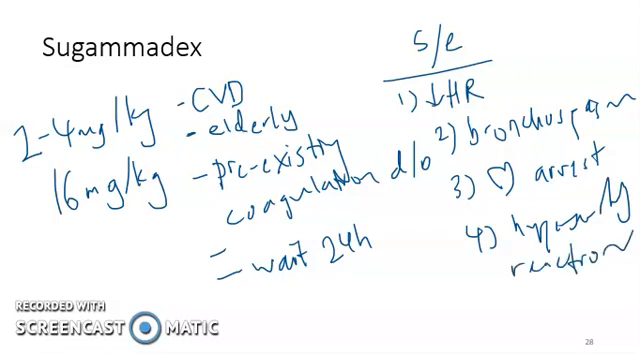